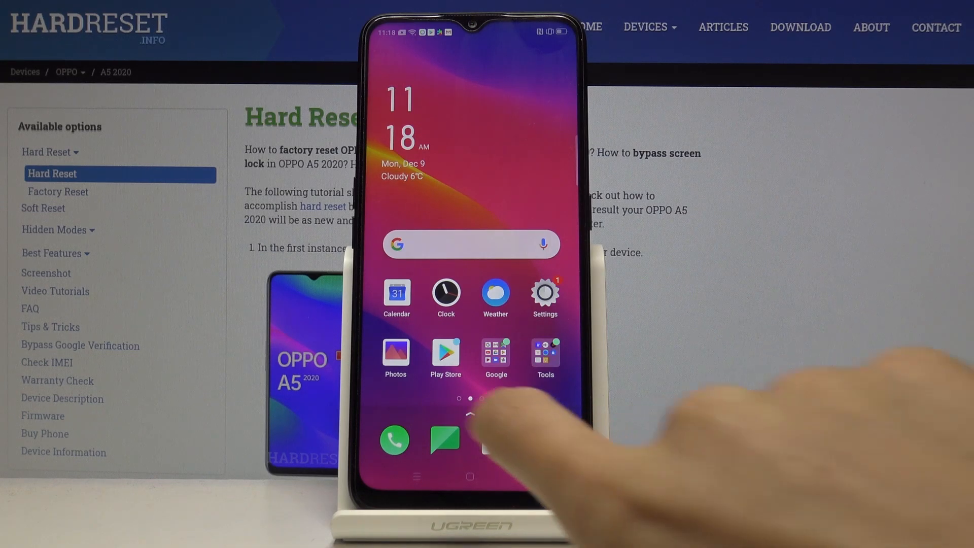
Launch the Play Store from the home screen and reveal its account menu.
left_click(444, 352)
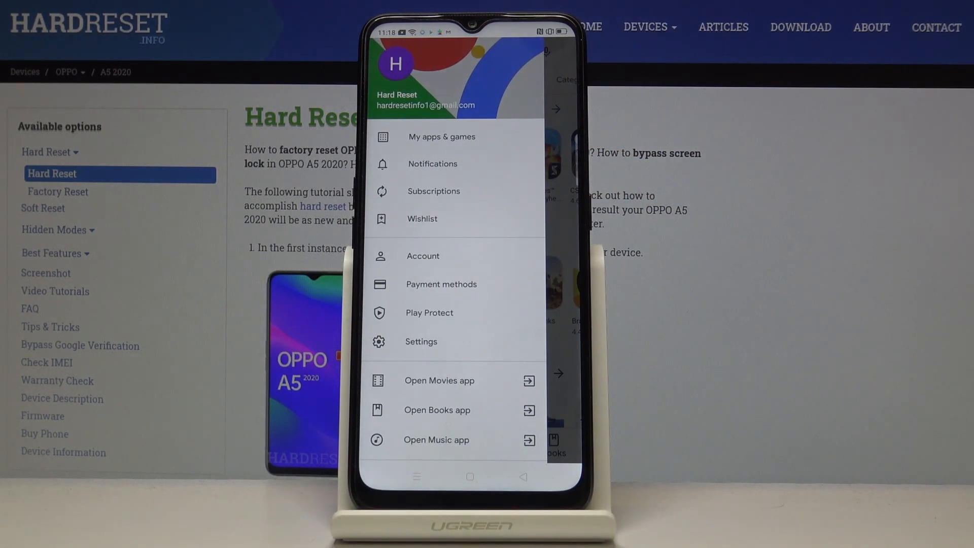
Go to My apps & games, listing 13 pending updates such as Chrome, Maps and Photos.
left_click(441, 137)
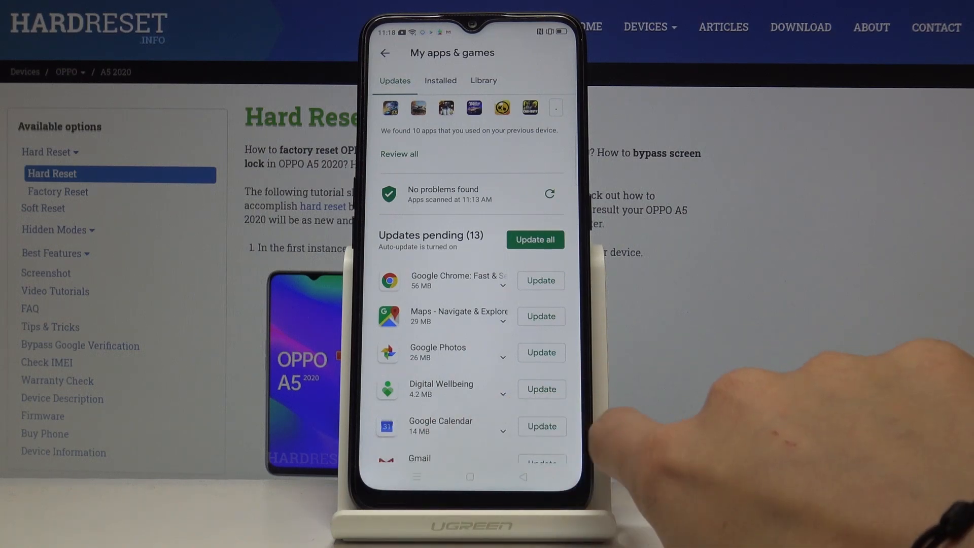
Update Google Calendar, leaving 12 apps pending in the Updates list.
left_click(541, 427)
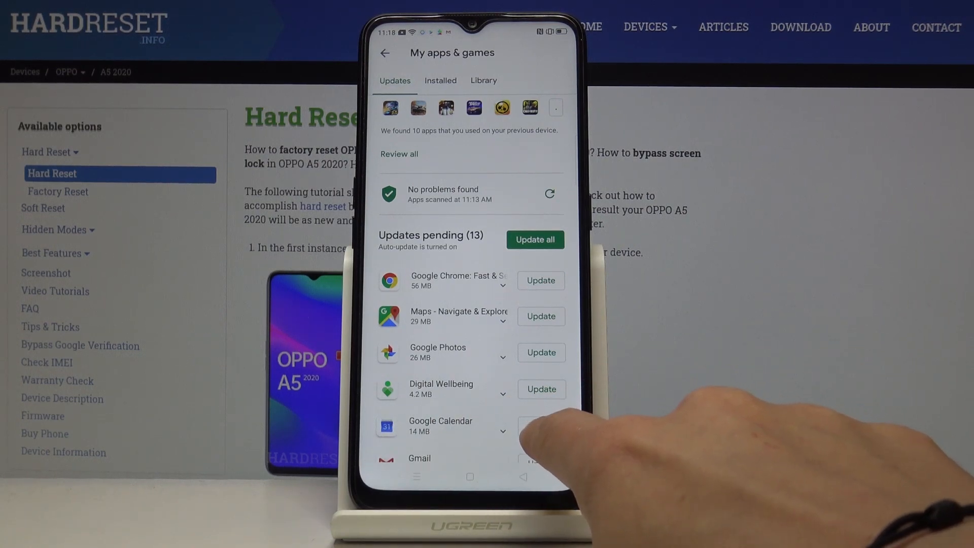
left_click(540, 431)
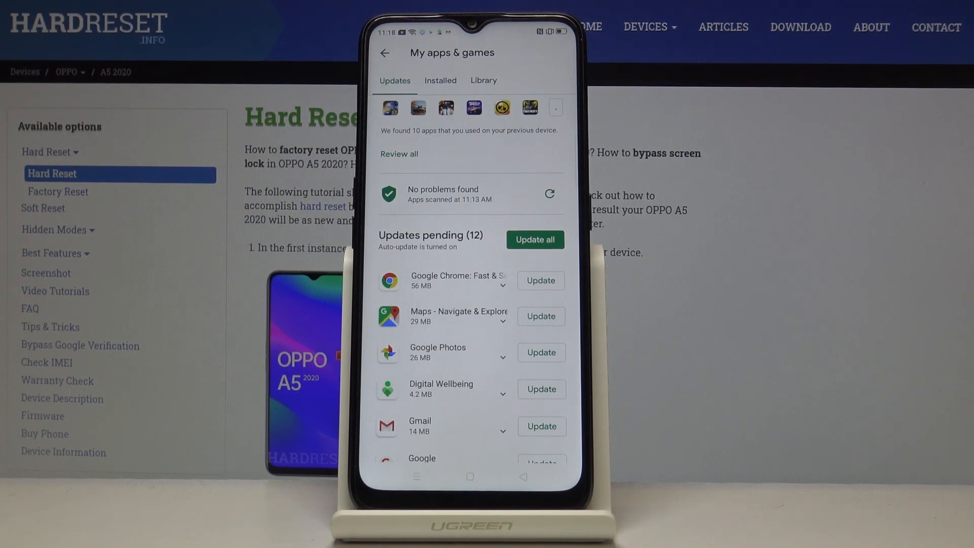
Queue all 12 pending updates with Update all, Chrome downloading first.
scroll("down", 3)
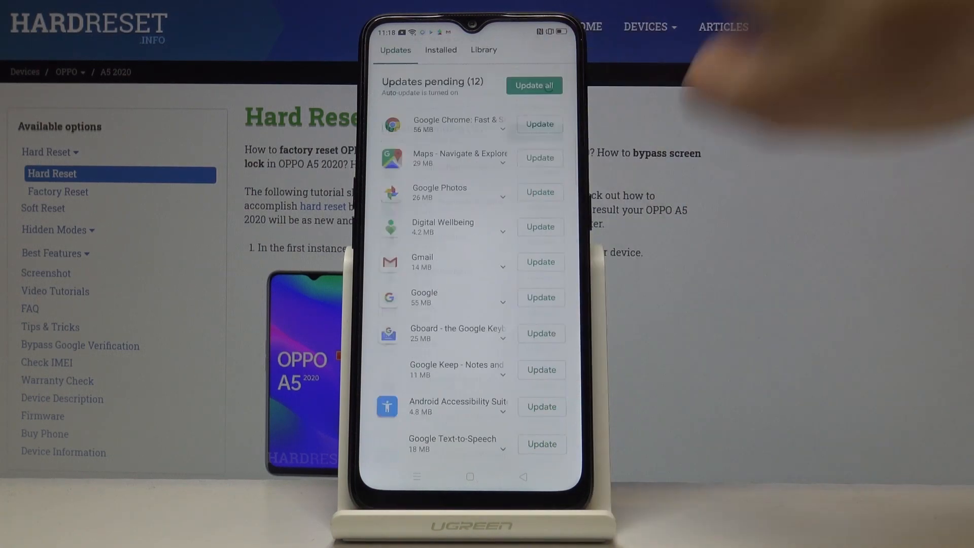
scroll("down", 3)
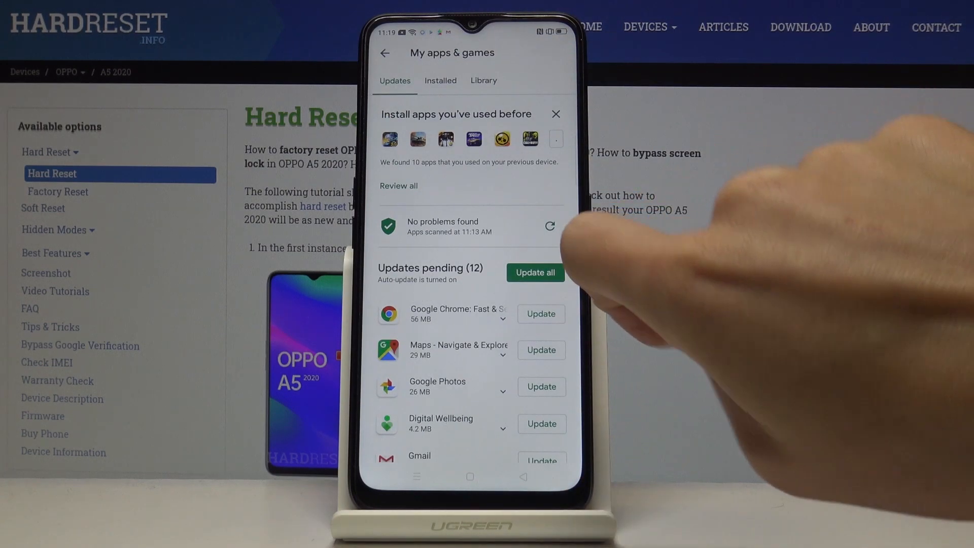
left_click(534, 272)
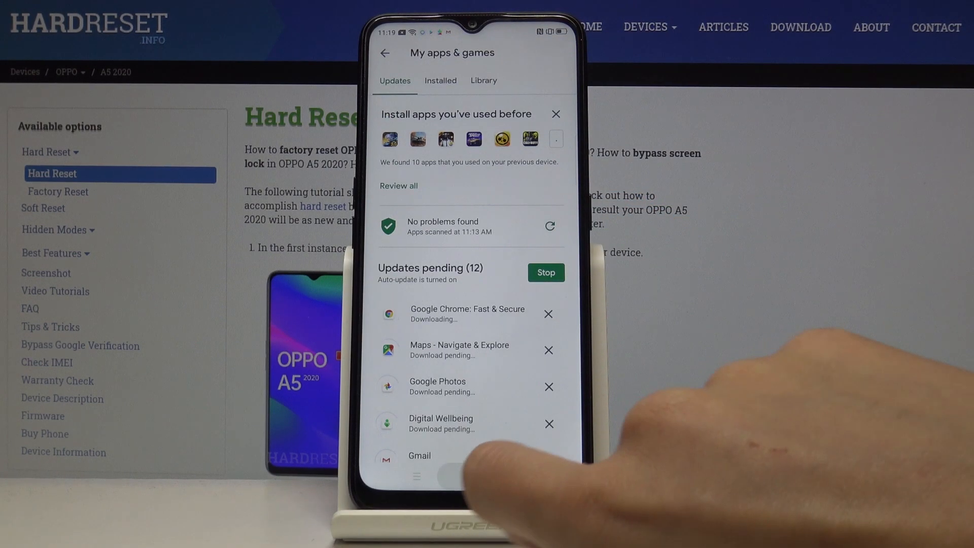